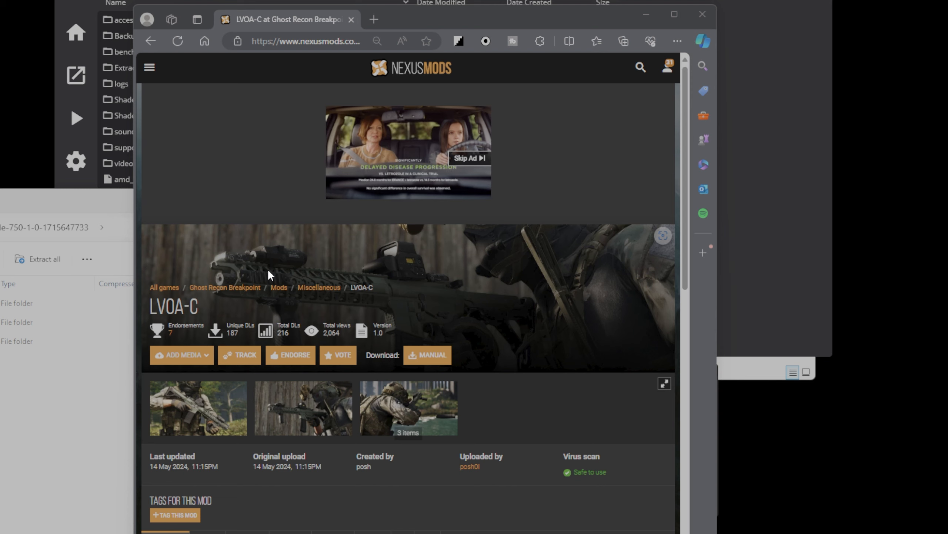
pyautogui.moveTo(222, 252)
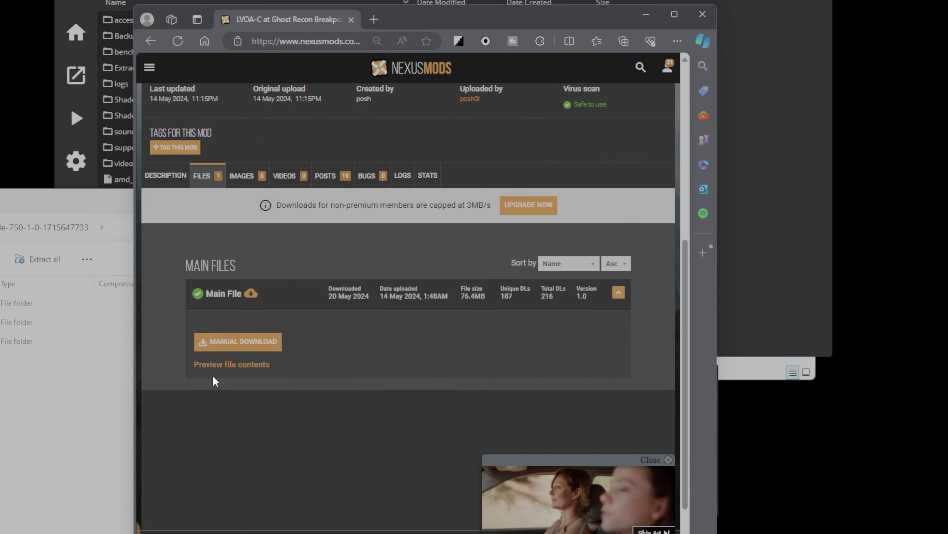
# Scroll the LVOA-C mod's Files page to the Main Files section with Manual Download.
pyautogui.scroll(3)
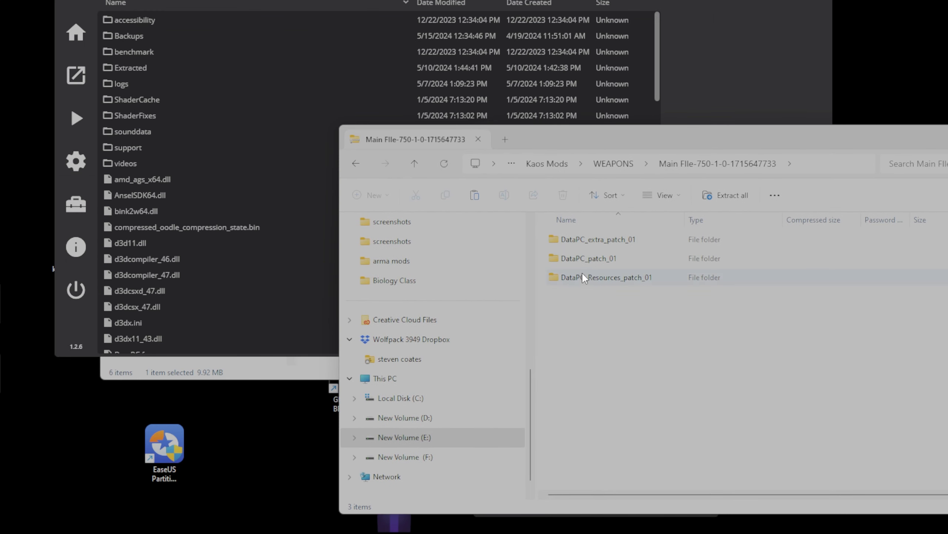
pyautogui.moveTo(589, 275)
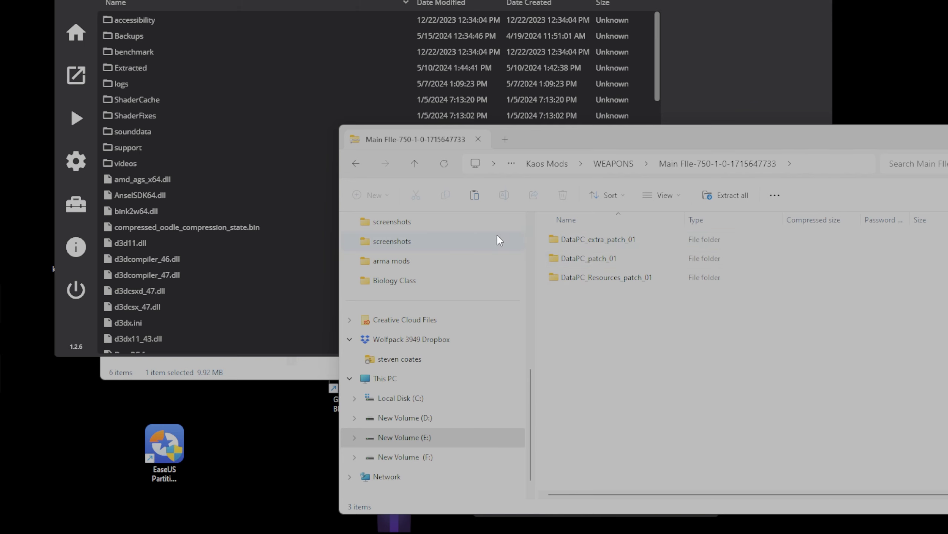
pyautogui.moveTo(739, 299)
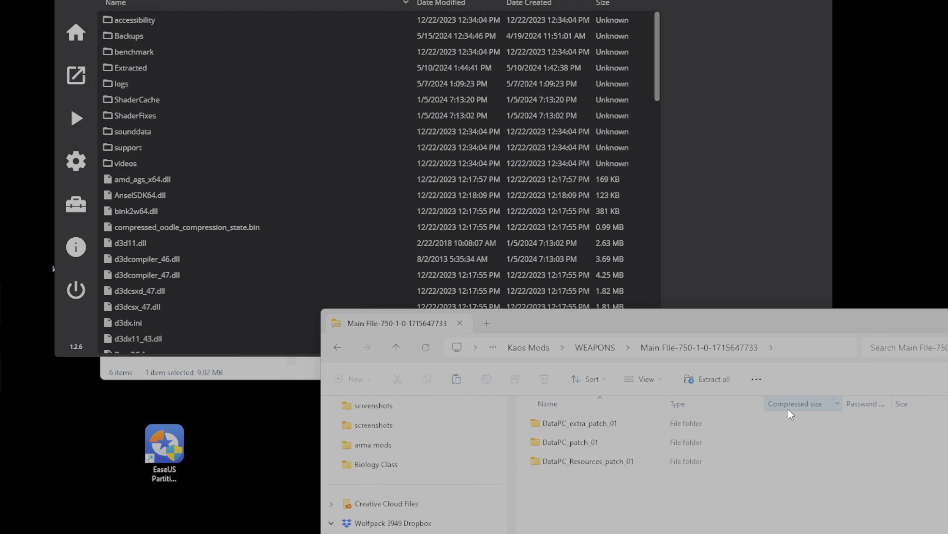
pyautogui.moveTo(671, 461)
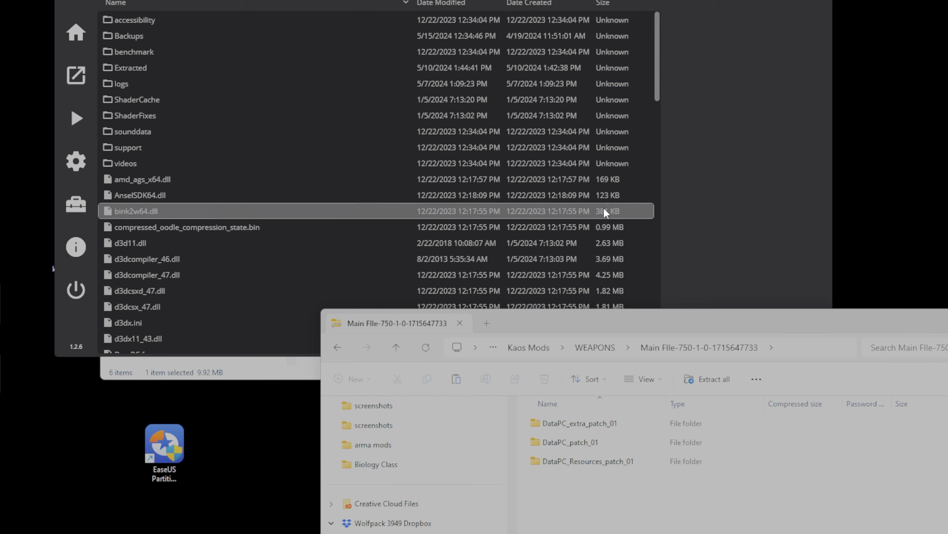
# Browse into Extracted and then into the DataPC_patch_01.forge contents.
pyautogui.click(131, 68)
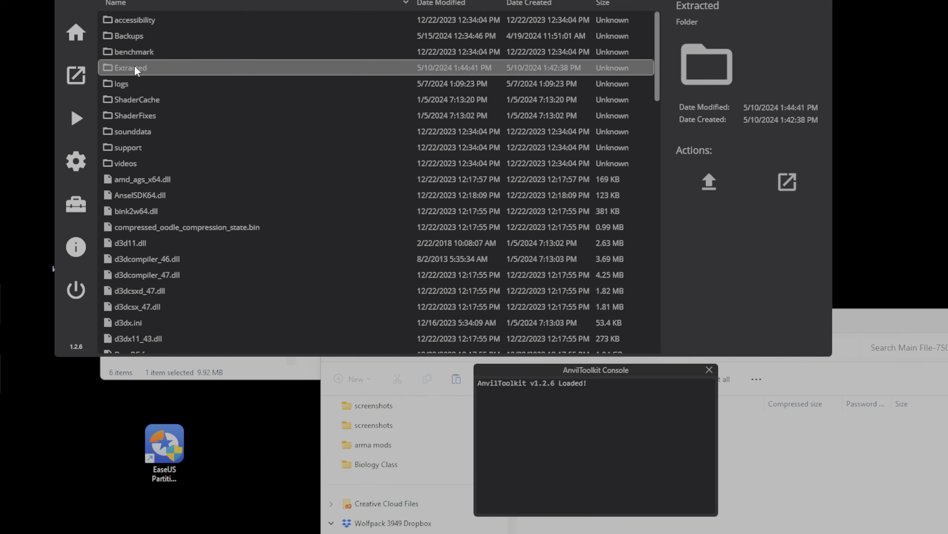
pyautogui.doubleClick(129, 68)
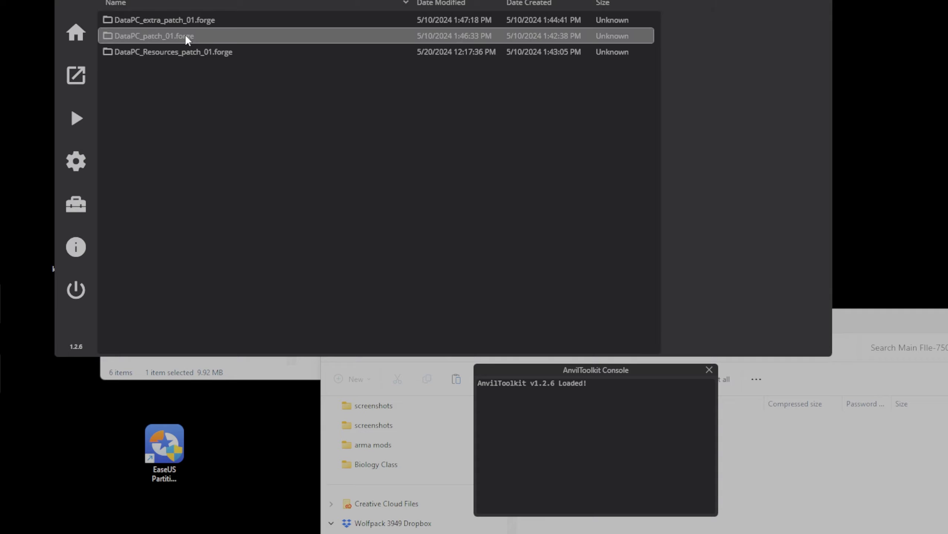
pyautogui.moveTo(181, 35)
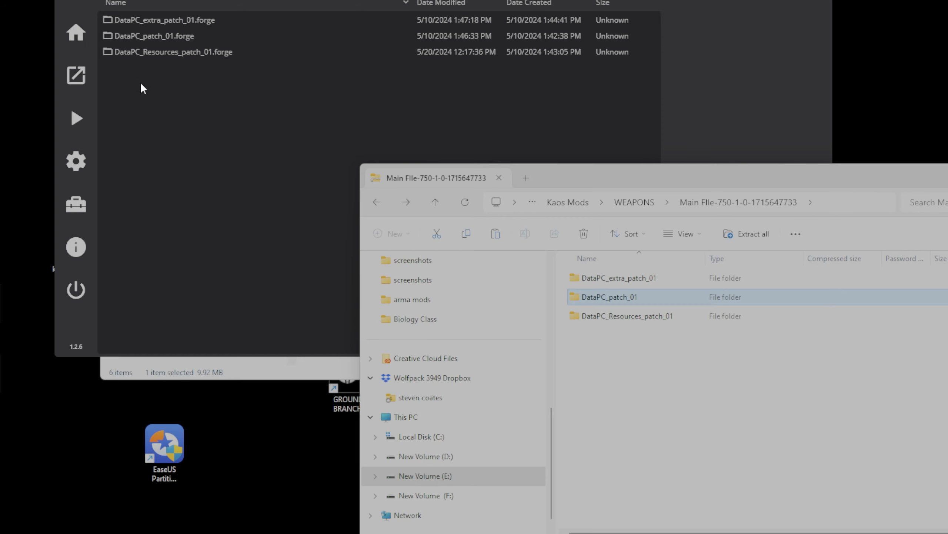
pyautogui.click(154, 35)
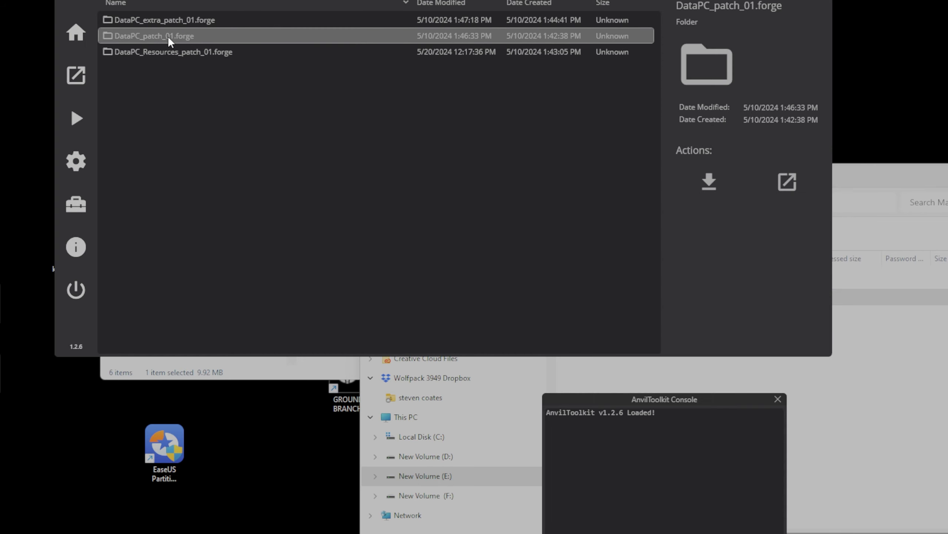
pyautogui.doubleClick(154, 36)
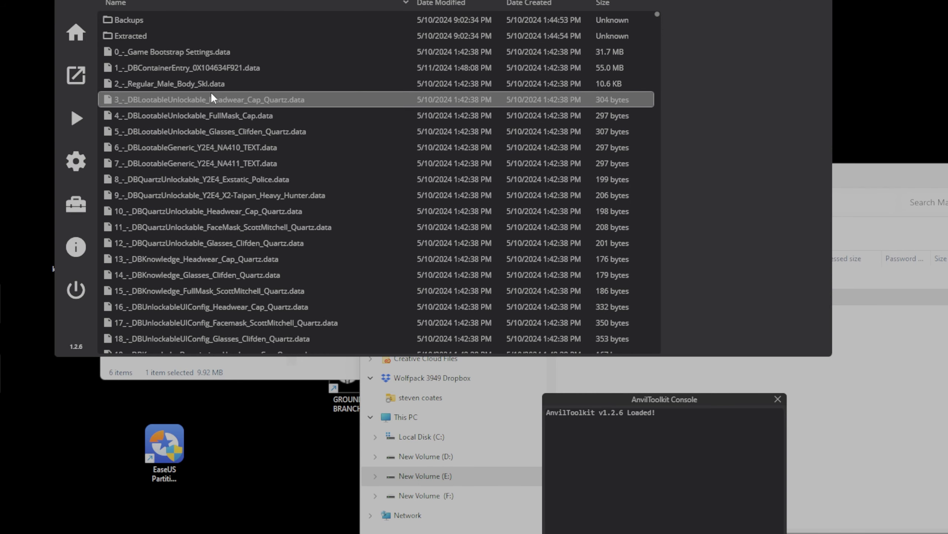
# Show the DataPC_patch_01.forge extracted folder in File Explorer via Open containing folder.
pyautogui.rightClick(211, 99)
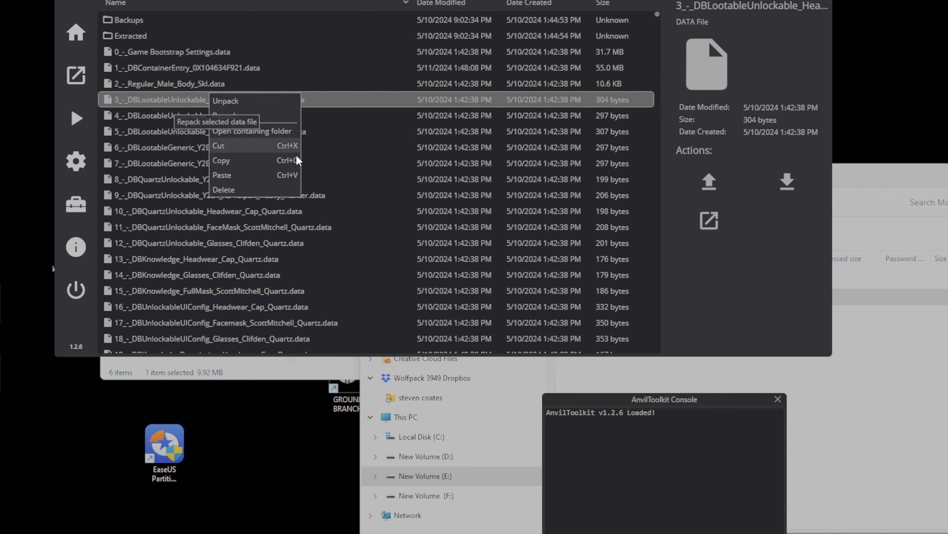
pyautogui.click(252, 130)
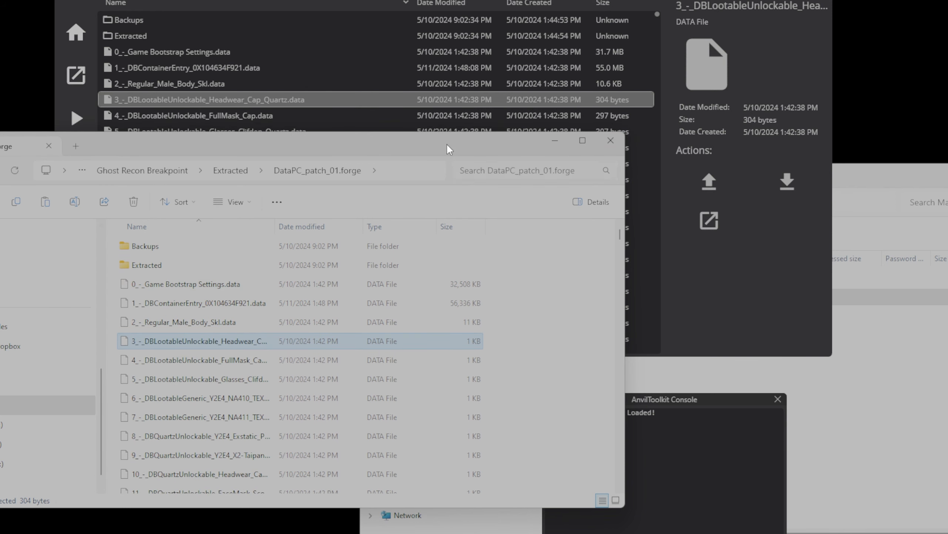
pyautogui.moveTo(349, 187)
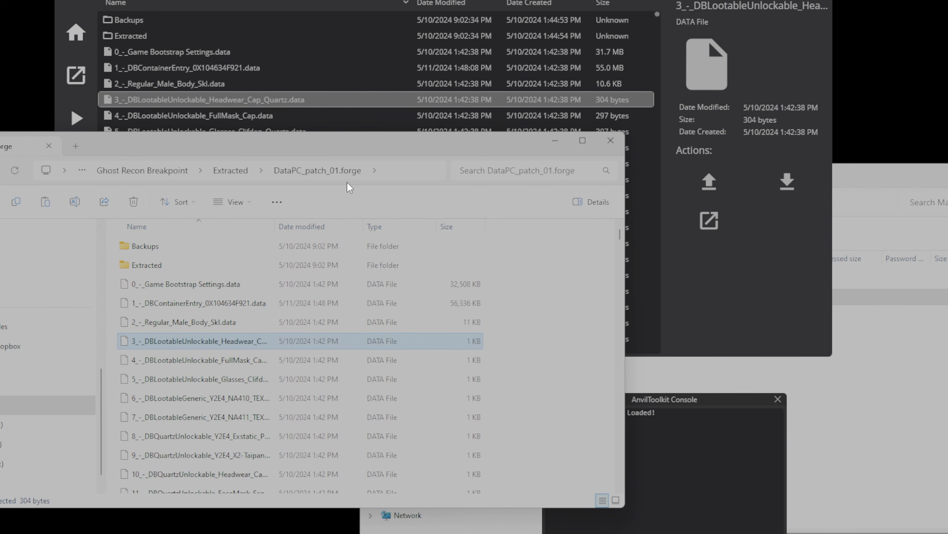
pyautogui.moveTo(369, 109)
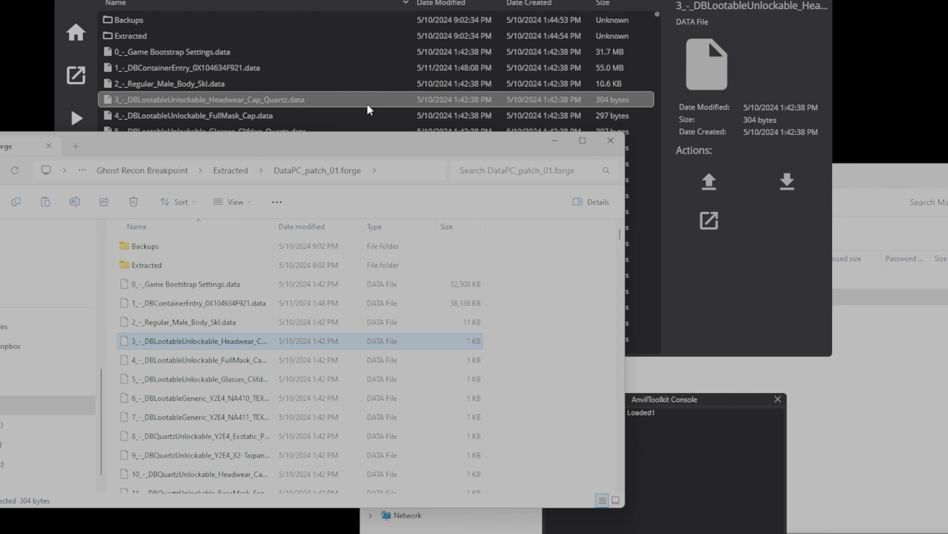
pyautogui.moveTo(361, 150)
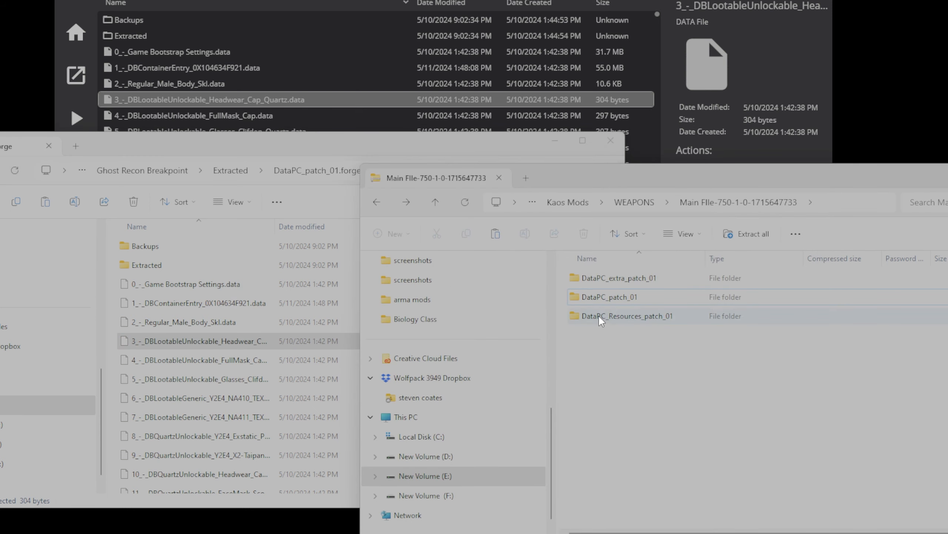
# Enter the mod's DataPC_patch_01 folder to reach its data files.
pyautogui.doubleClick(610, 296)
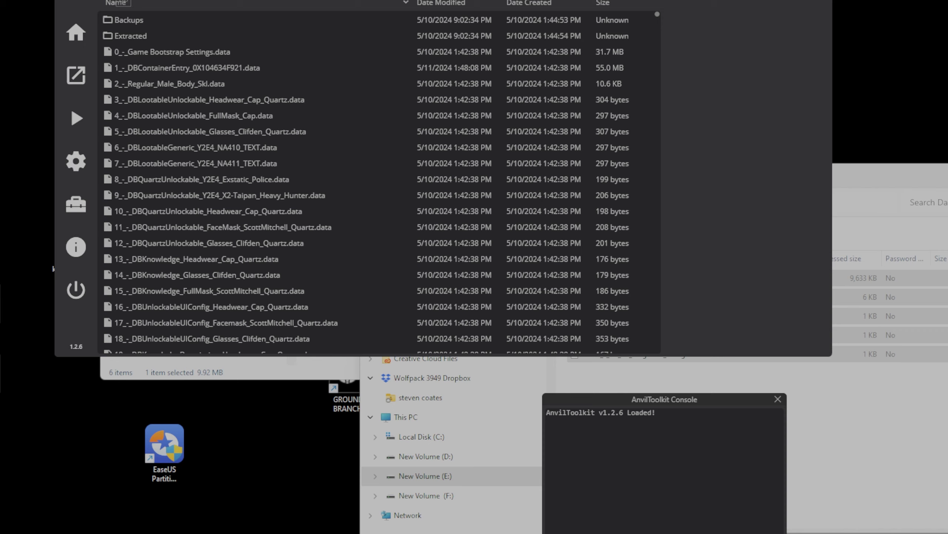
# Repack DataPC_patch_01.forge until the console reports 'Successfully written forge file!'.
pyautogui.rightClick(152, 36)
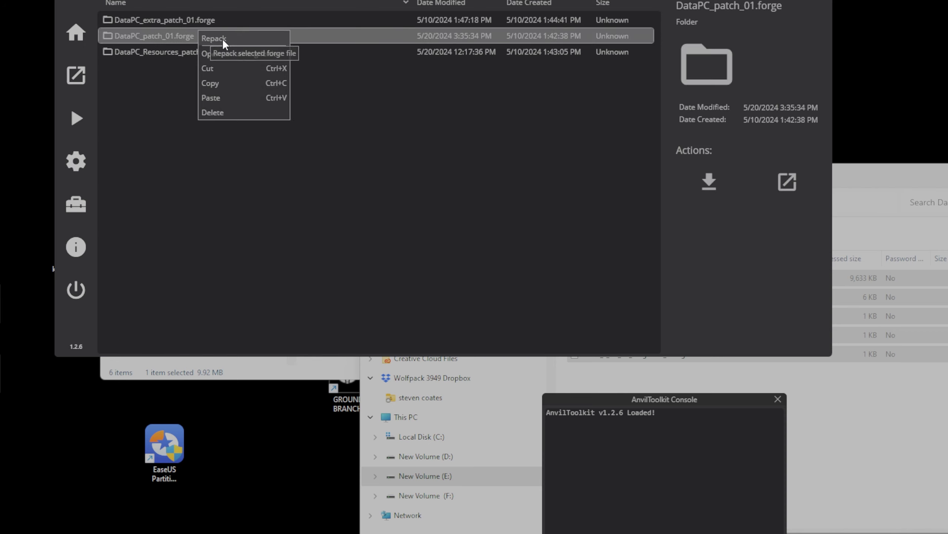
pyautogui.click(214, 38)
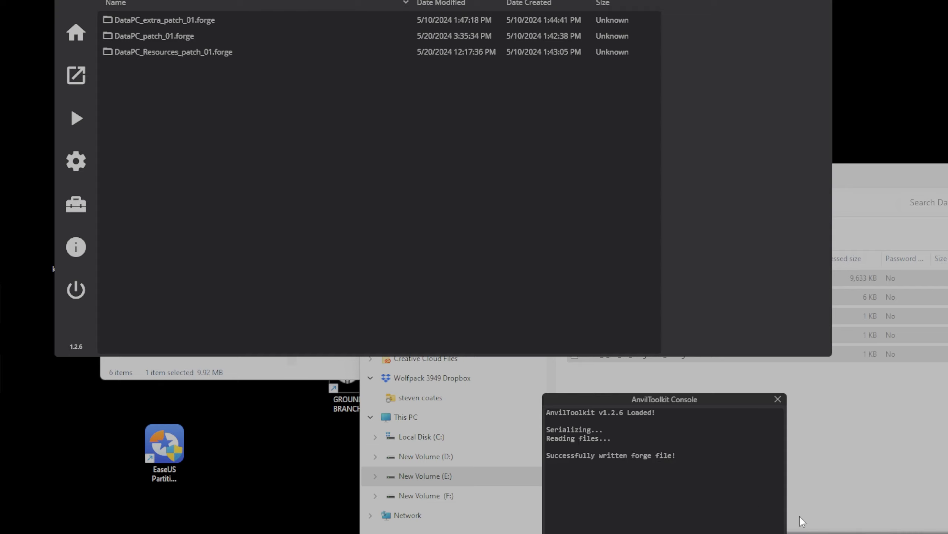
pyautogui.moveTo(881, 485)
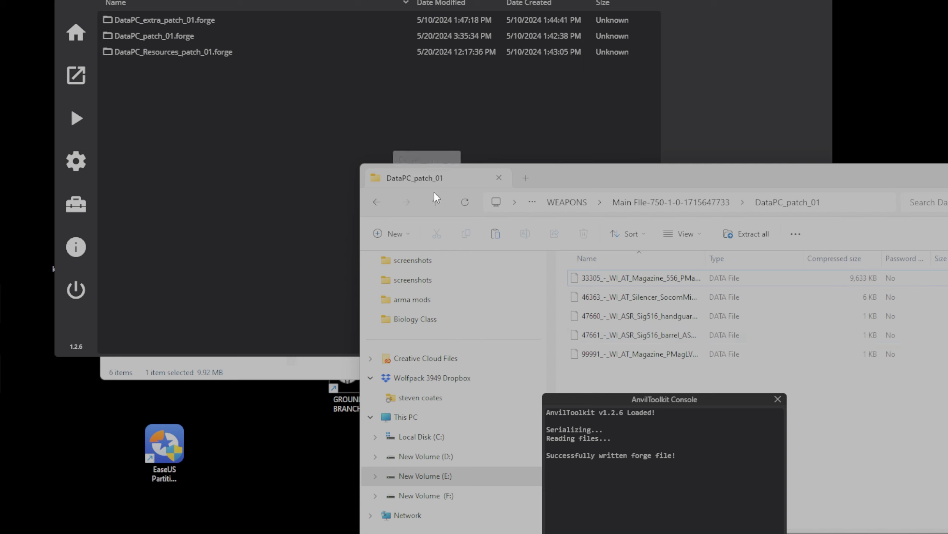
# Go up to the mod's main folder and into DataPC_Resources_patch_01.
pyautogui.click(434, 202)
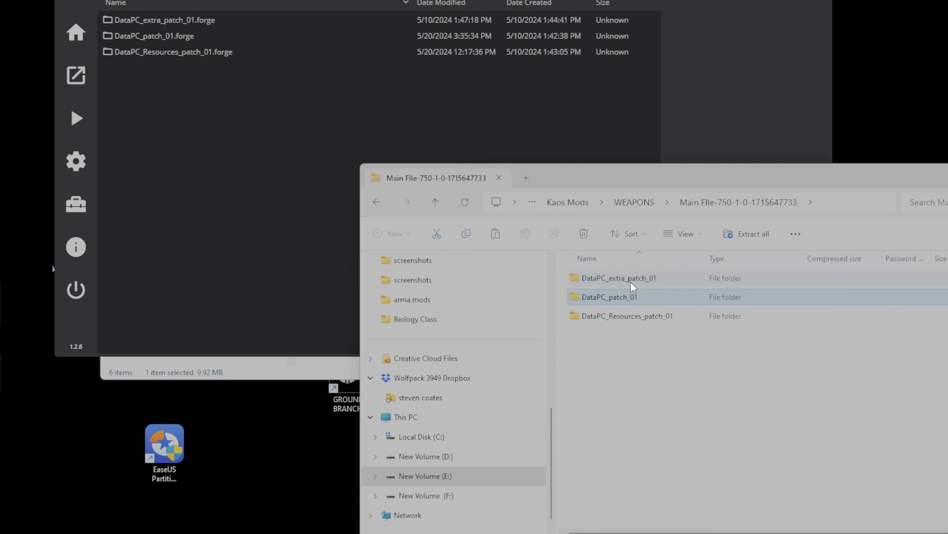
pyautogui.moveTo(890, 388)
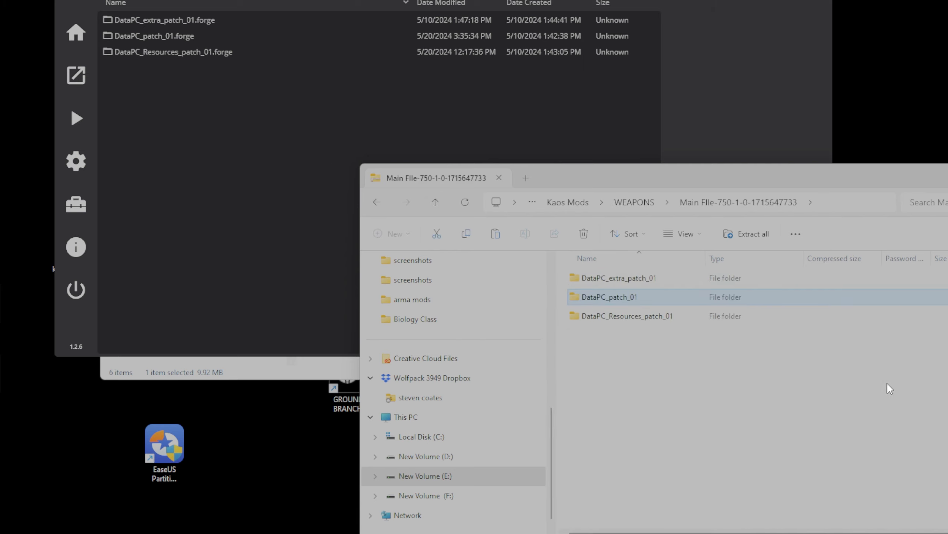
pyautogui.doubleClick(626, 314)
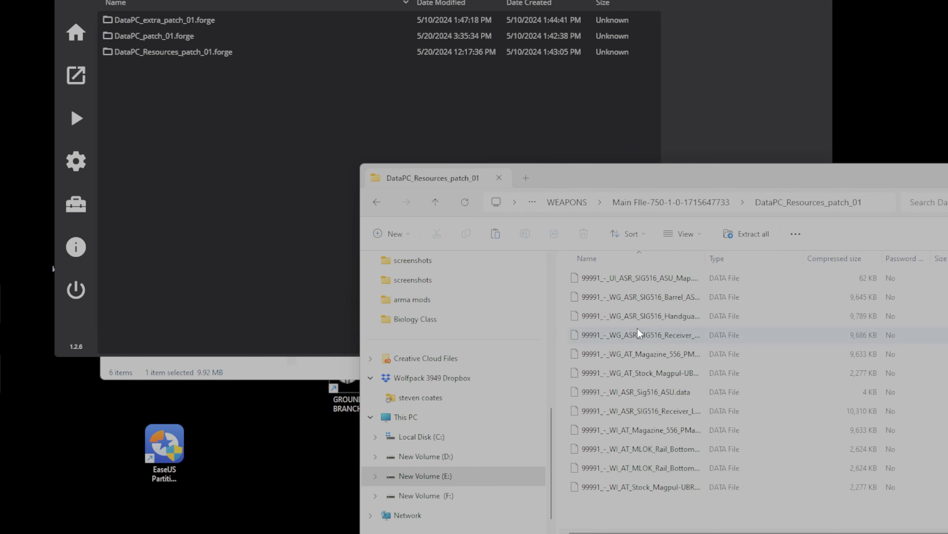
# Show the extracted DataPC_Resources_patch_01.forge folder in File Explorer and paste the SIG516 files there.
pyautogui.click(182, 51)
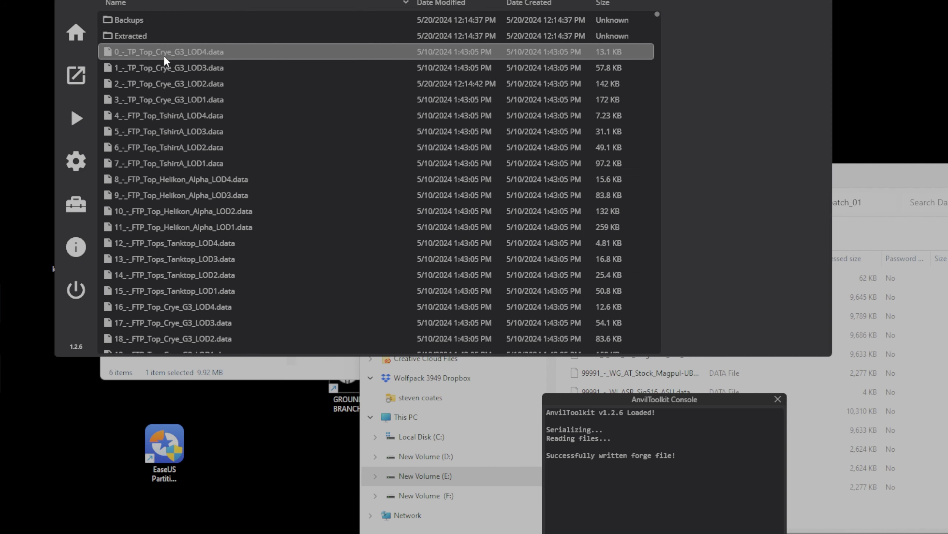
pyautogui.rightClick(181, 115)
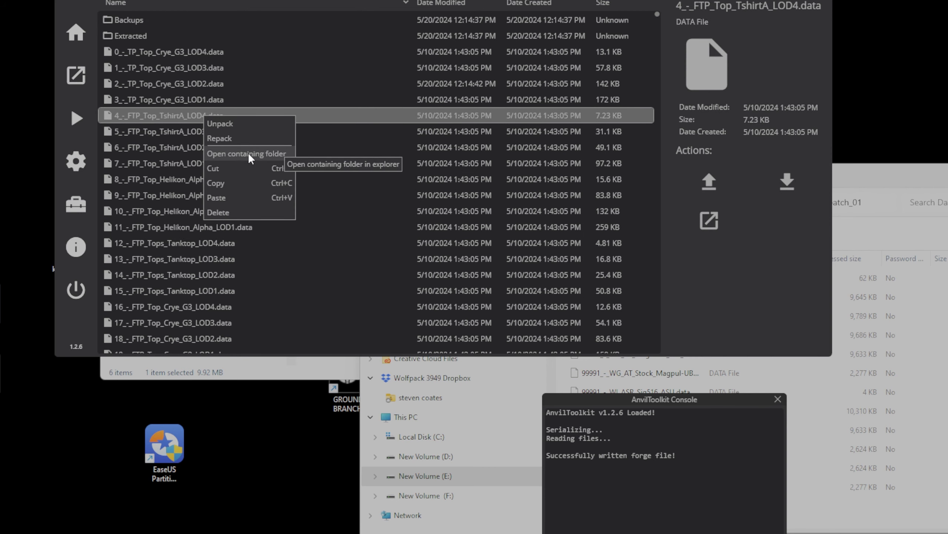
pyautogui.click(246, 153)
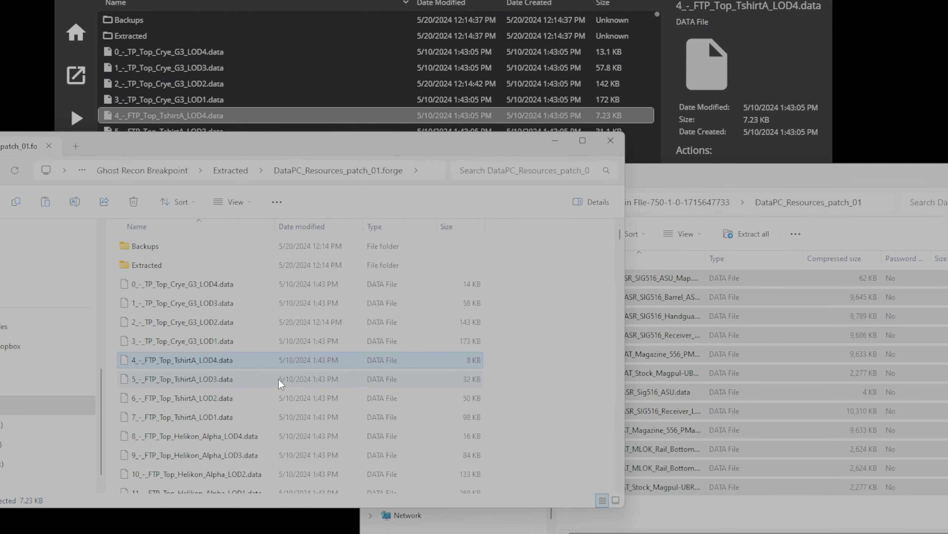
pyautogui.scroll(-3)
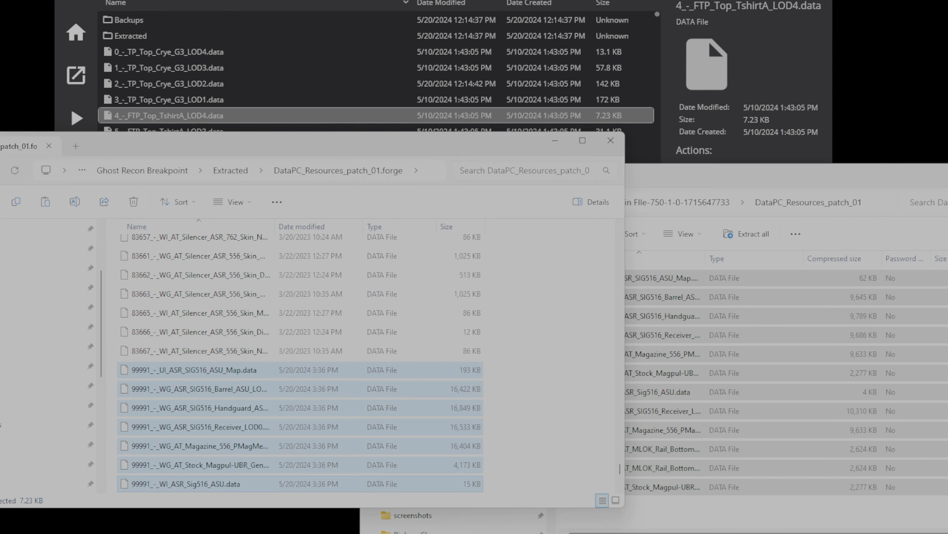
pyautogui.click(14, 170)
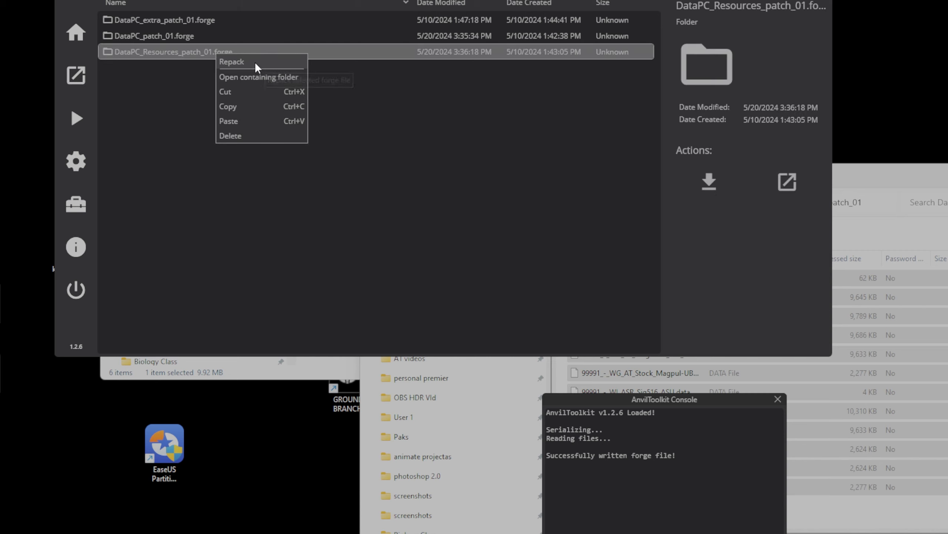
# Repack DataPC_Resources_patch_01.forge so a second forge file is written.
pyautogui.click(232, 62)
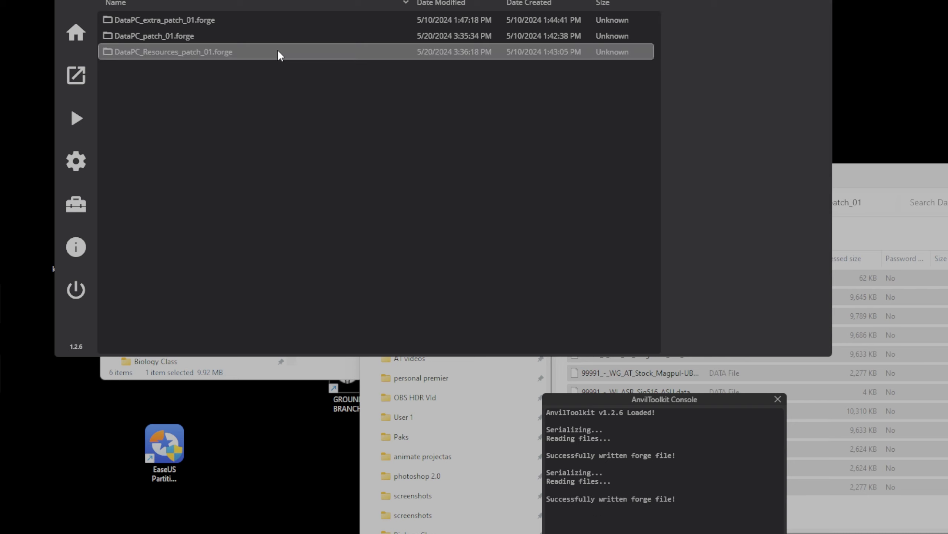
pyautogui.moveTo(279, 54)
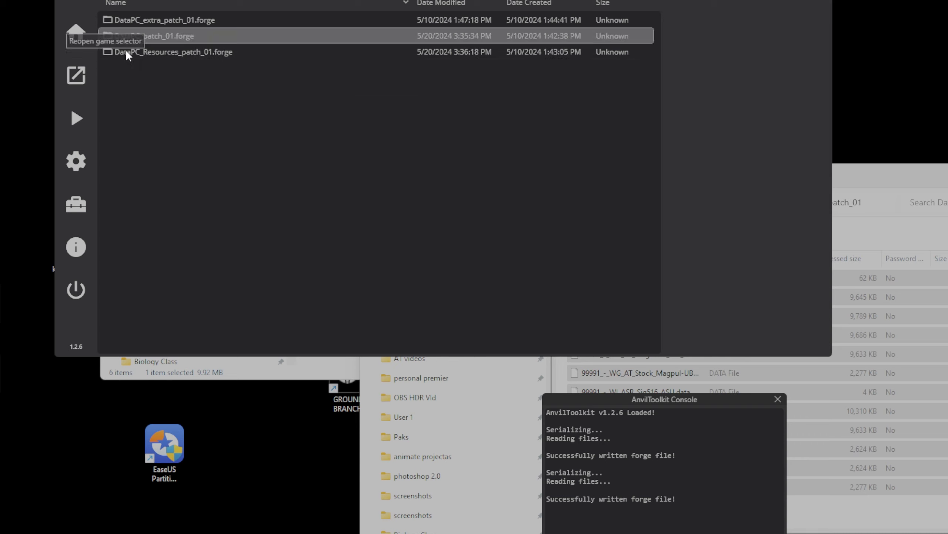
pyautogui.moveTo(467, 183)
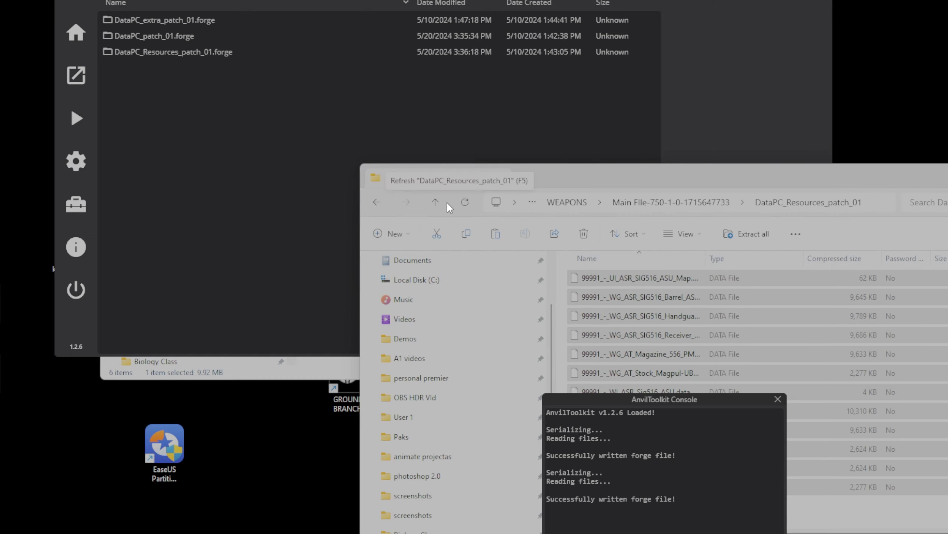
# Copy the DataPC_extra_patch_01 mod files into the extracted forge folder, replacing the existing Sig516 ASU file.
pyautogui.click(434, 202)
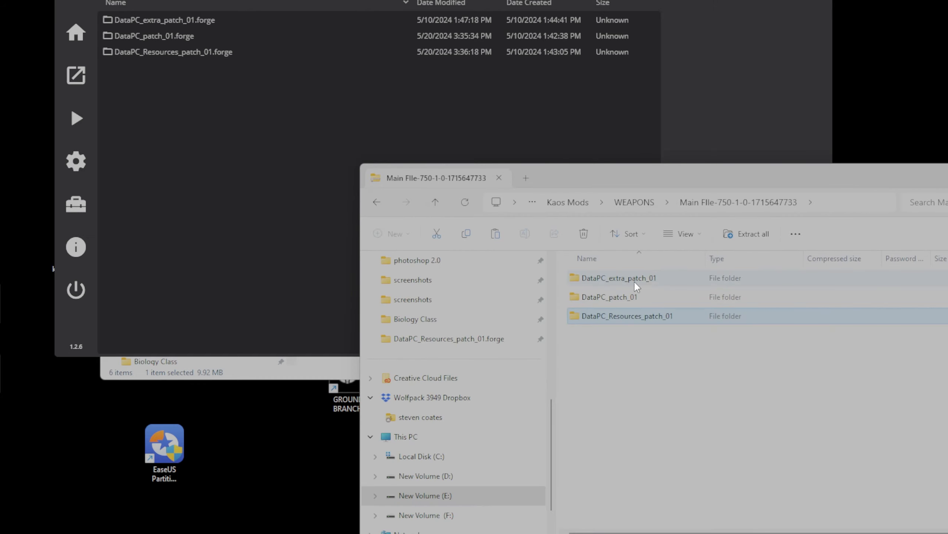
pyautogui.doubleClick(616, 278)
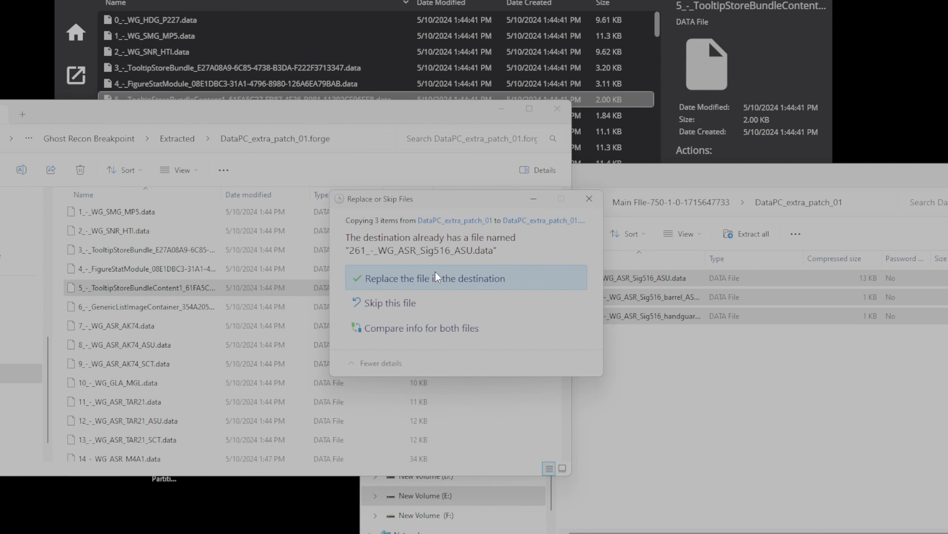
pyautogui.click(433, 279)
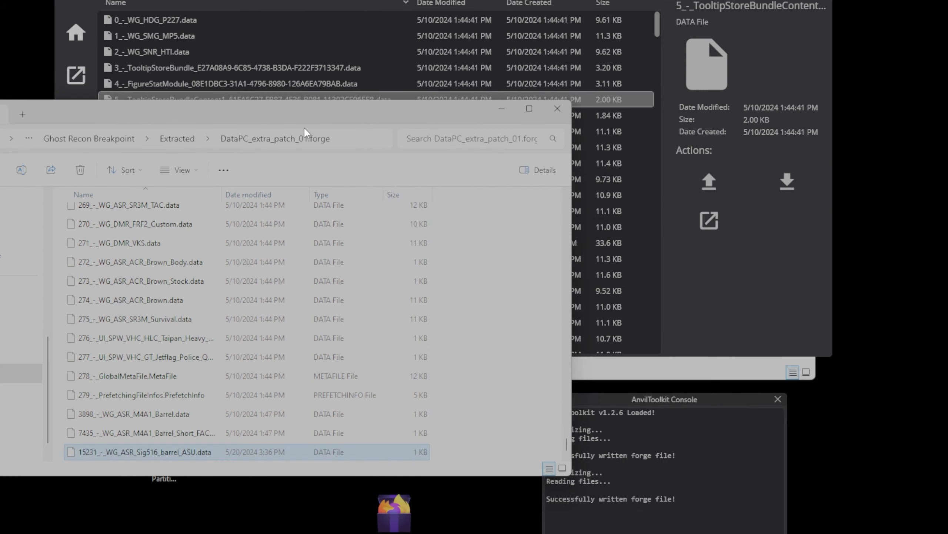
pyautogui.click(558, 108)
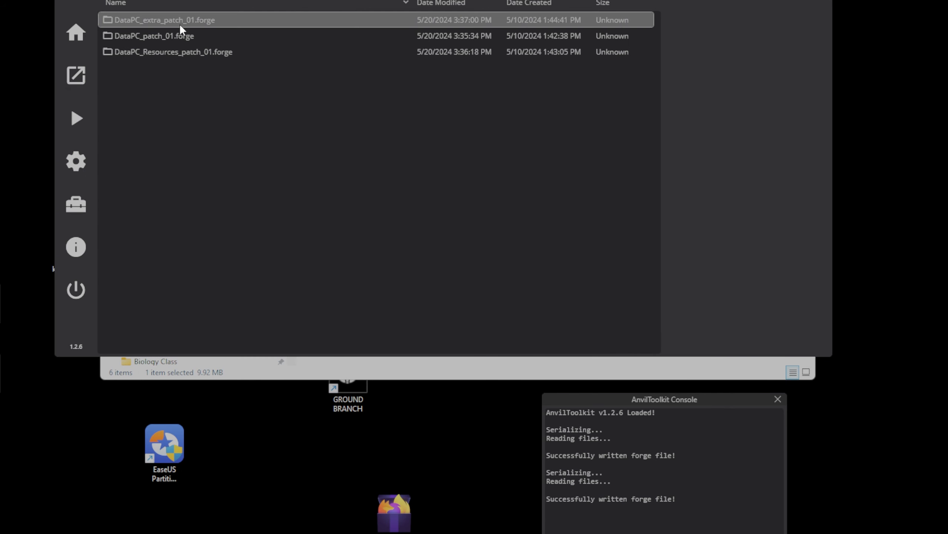
# Bring up the Repack actions for DataPC_extra_patch_01.forge.
pyautogui.rightClick(163, 20)
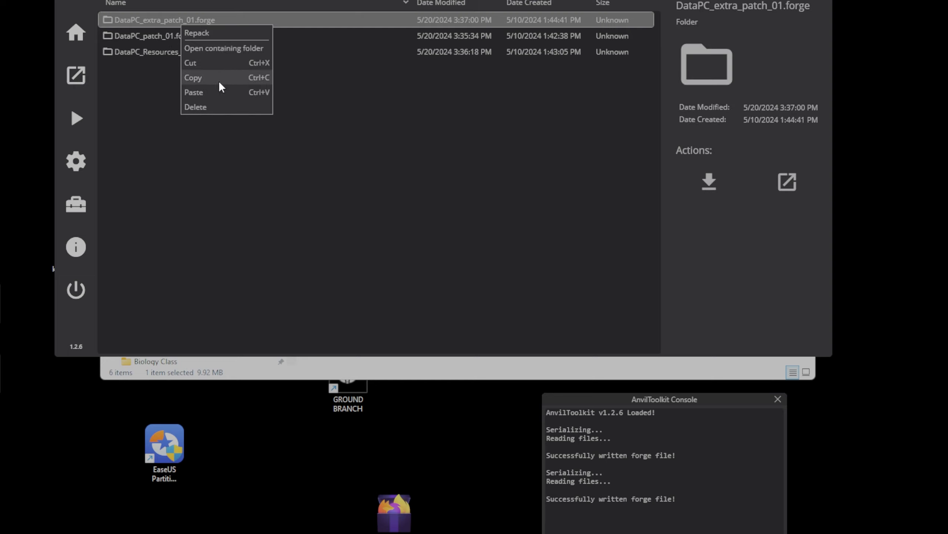
pyautogui.moveTo(224, 47)
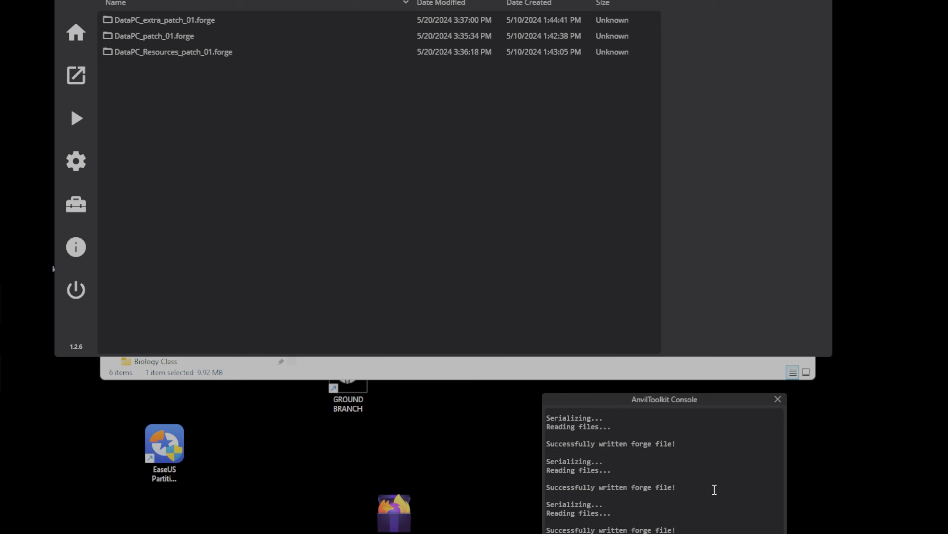
pyautogui.moveTo(667, 522)
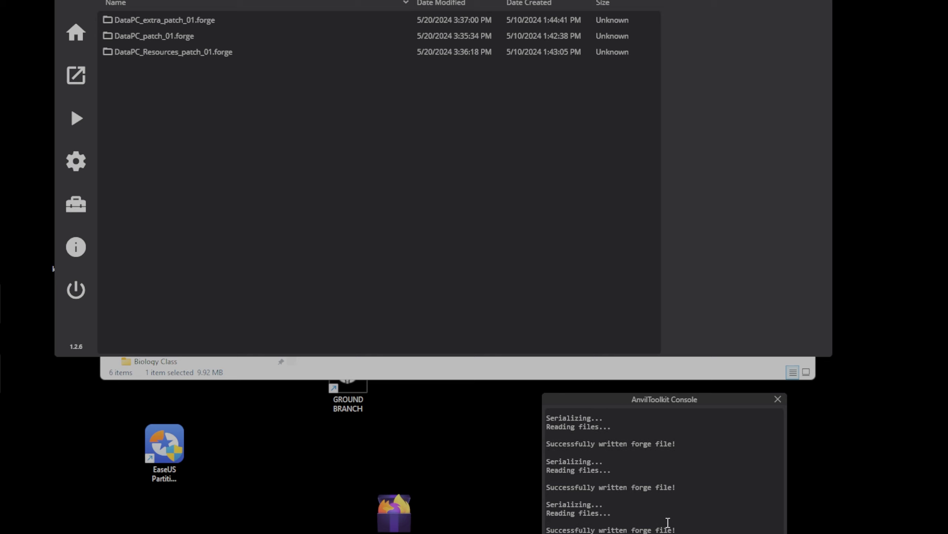
pyautogui.moveTo(810, 32)
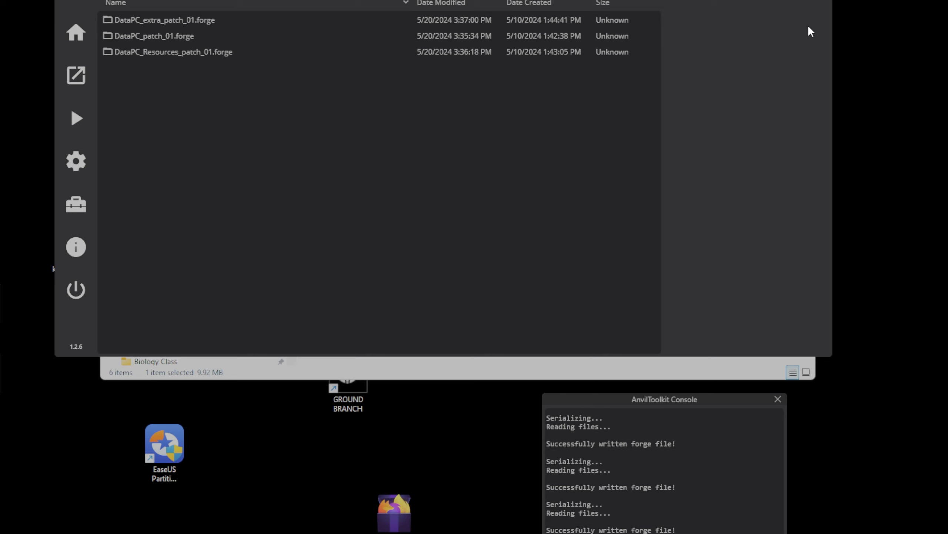
pyautogui.moveTo(825, 113)
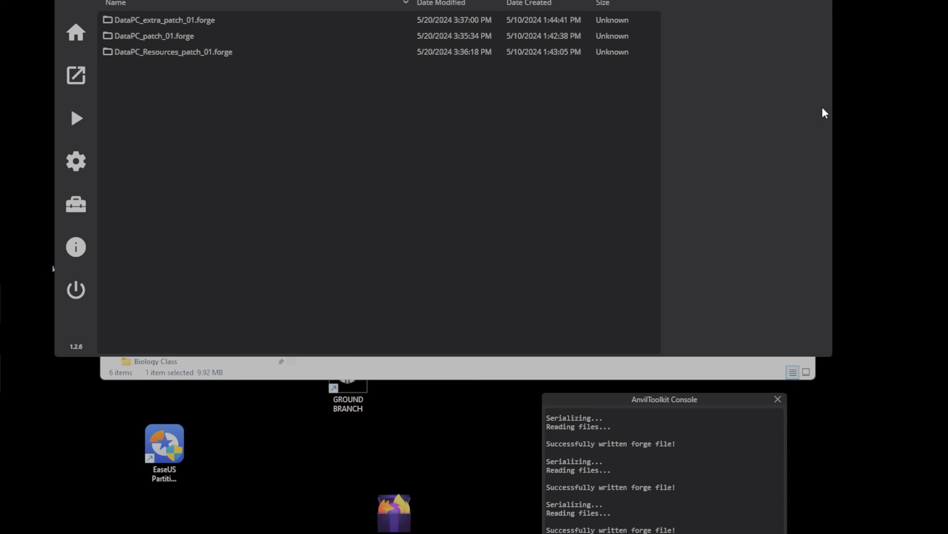
pyautogui.moveTo(825, 191)
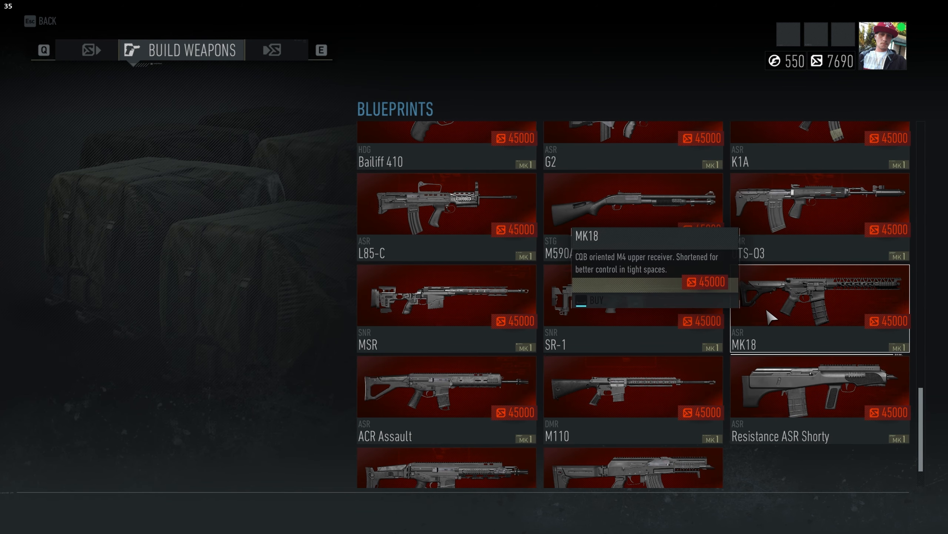
pyautogui.moveTo(747, 321)
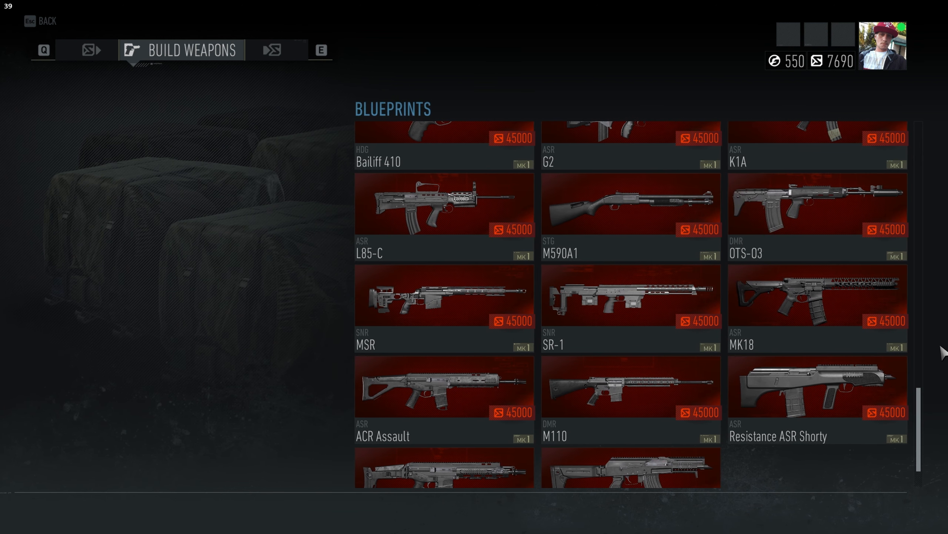
pyautogui.moveTo(859, 313)
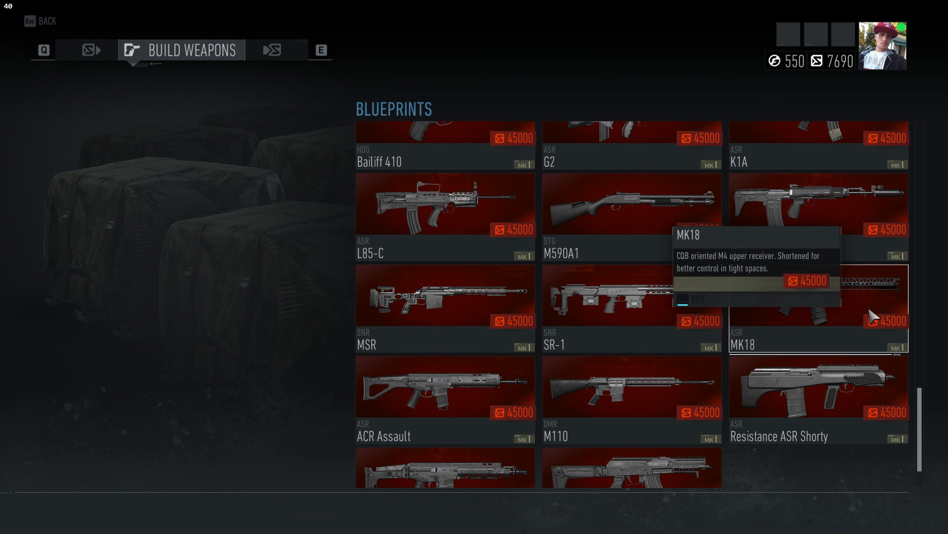
pyautogui.moveTo(862, 325)
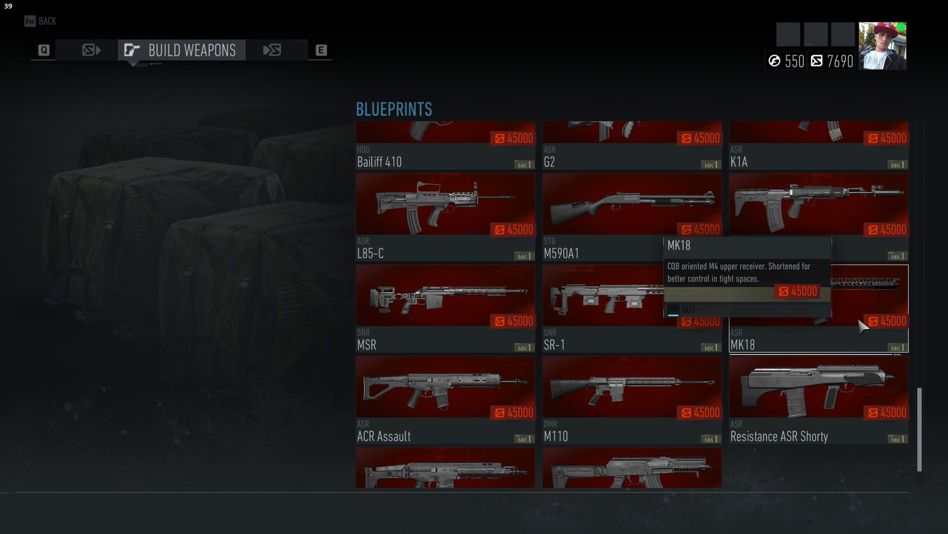
pyautogui.moveTo(838, 304)
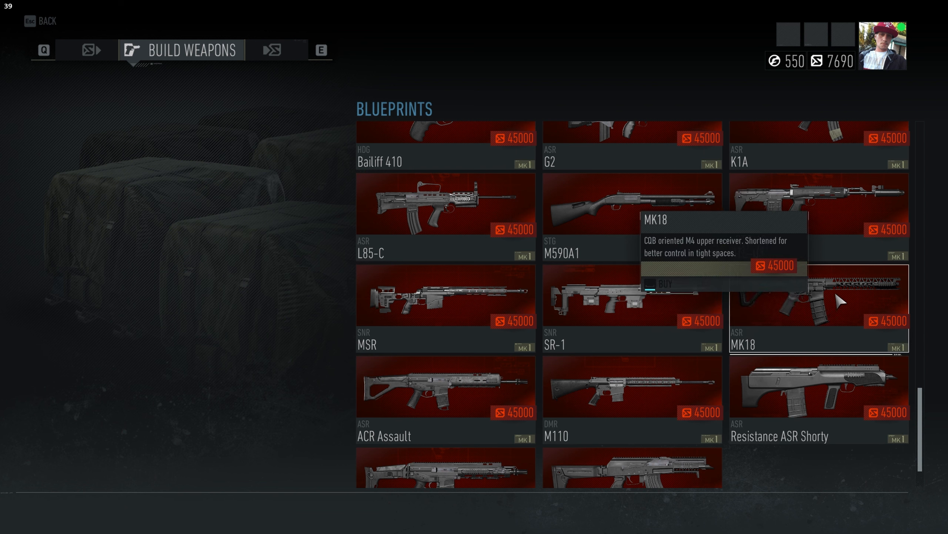
pyautogui.moveTo(831, 290)
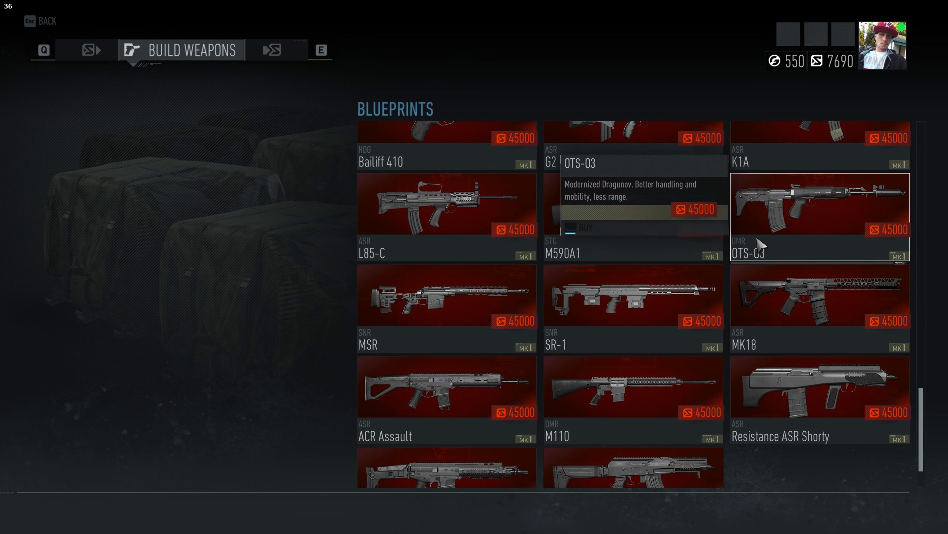
pyautogui.moveTo(838, 306)
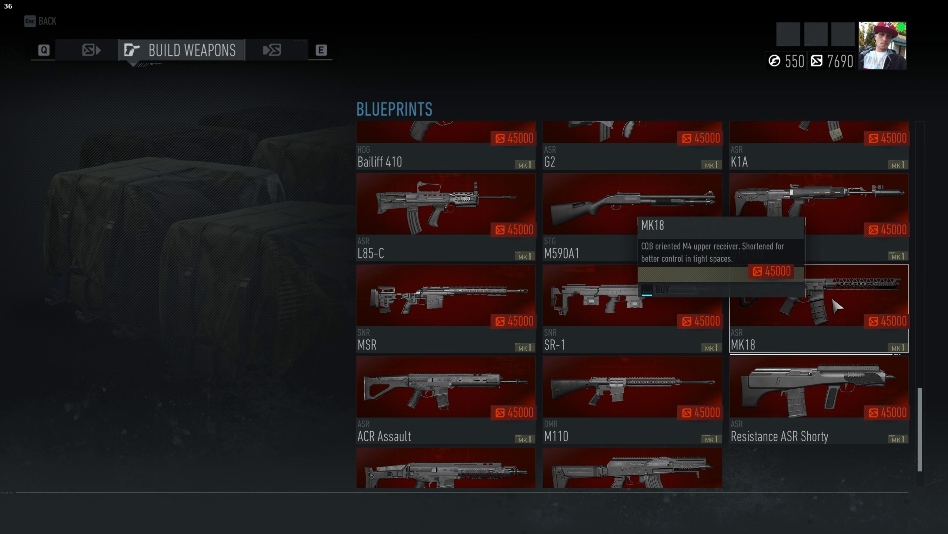
pyautogui.moveTo(665, 360)
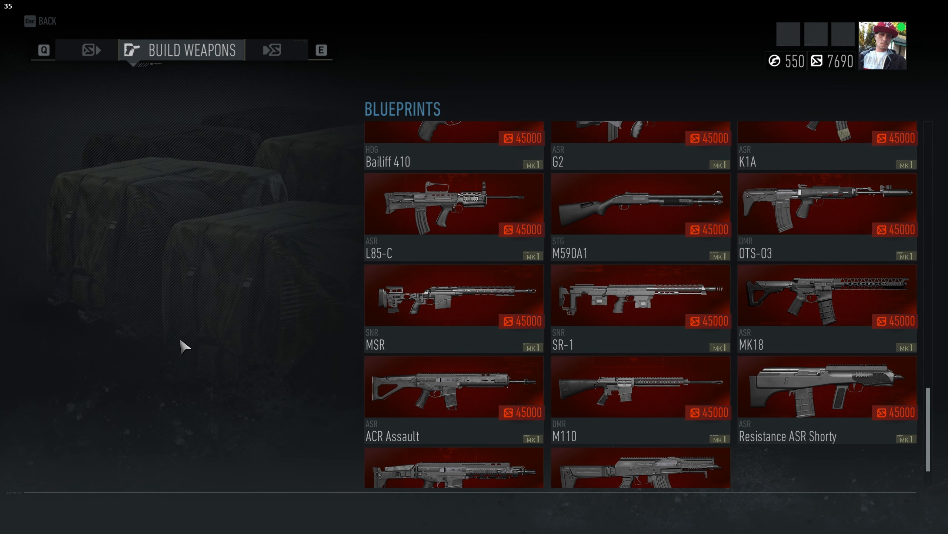
pyautogui.moveTo(209, 345)
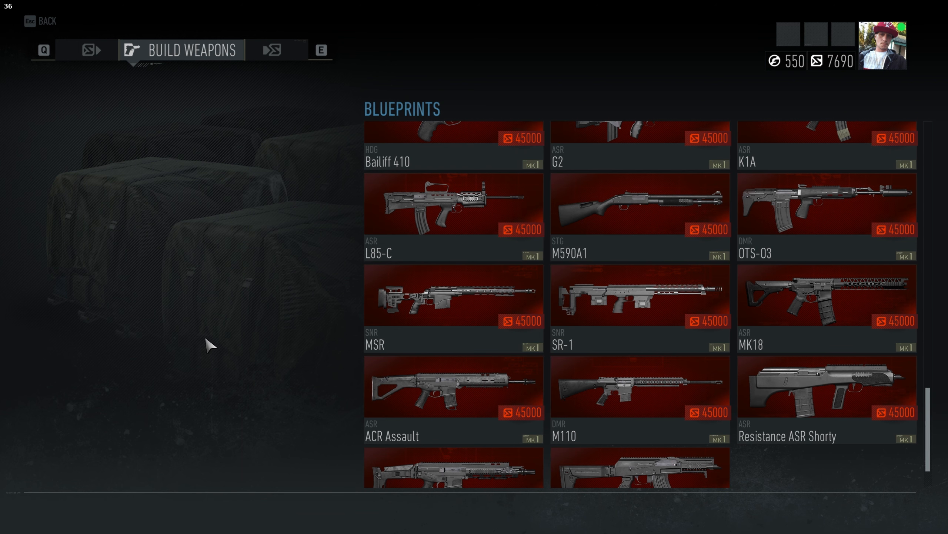